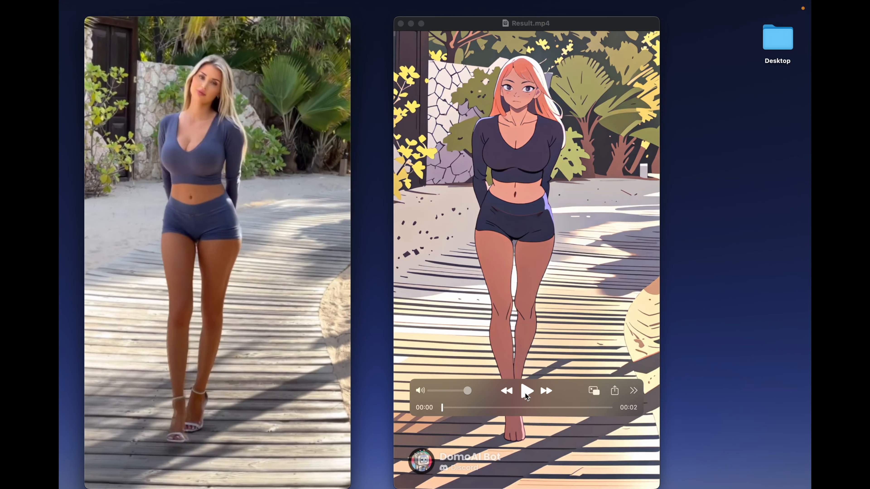
Play the converted Result.mp4 anime clip beside the original footage
click(526, 391)
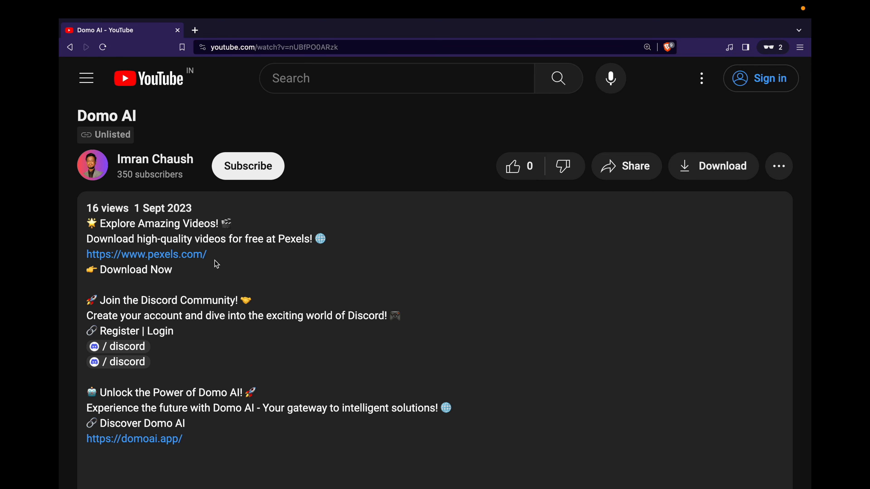
Search Pexels in a new tab for 3-second girls dancing clips, limited to Videos
right_click(146, 254)
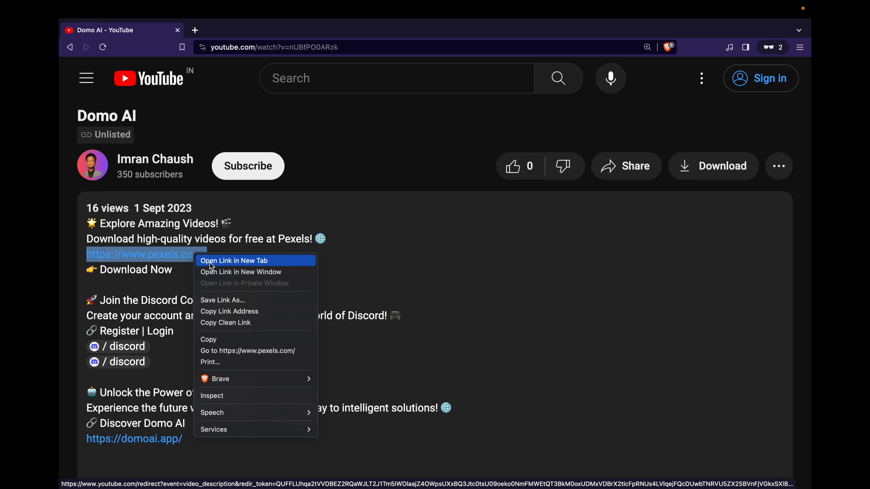
click(234, 261)
text(3)
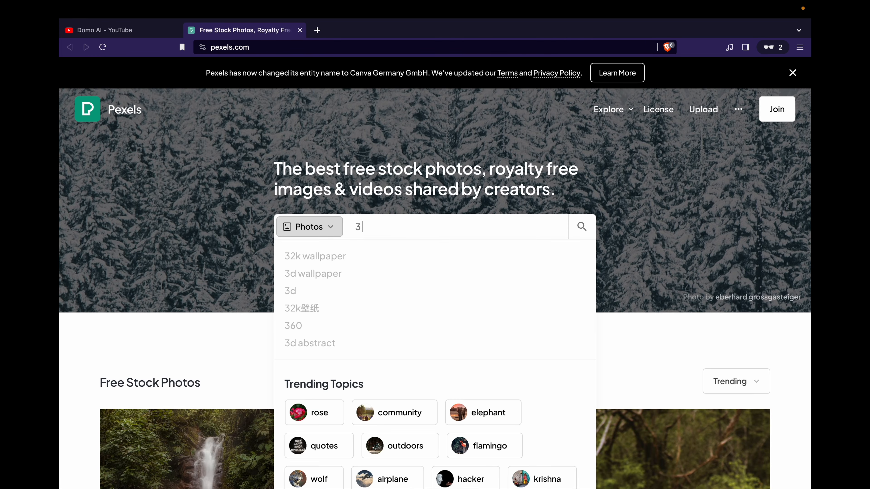
text(second girls video dancing)
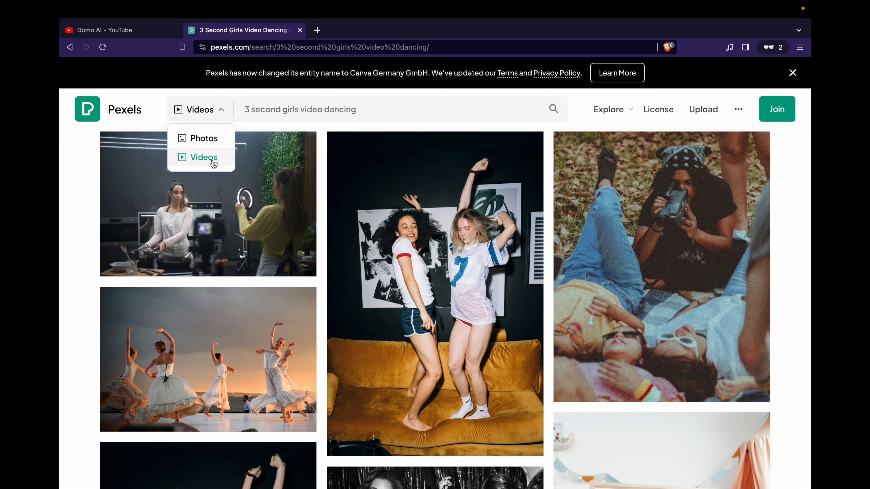
click(203, 157)
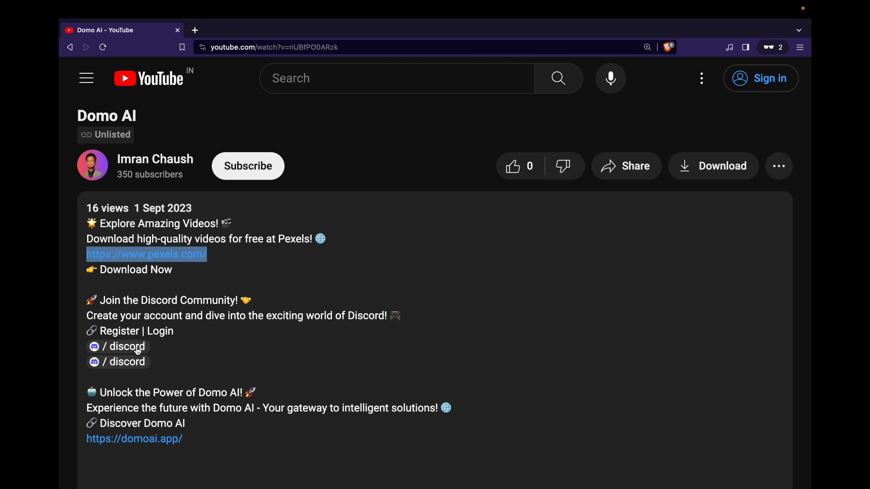
Open both /discord invite links from the description in new tabs
right_click(125, 346)
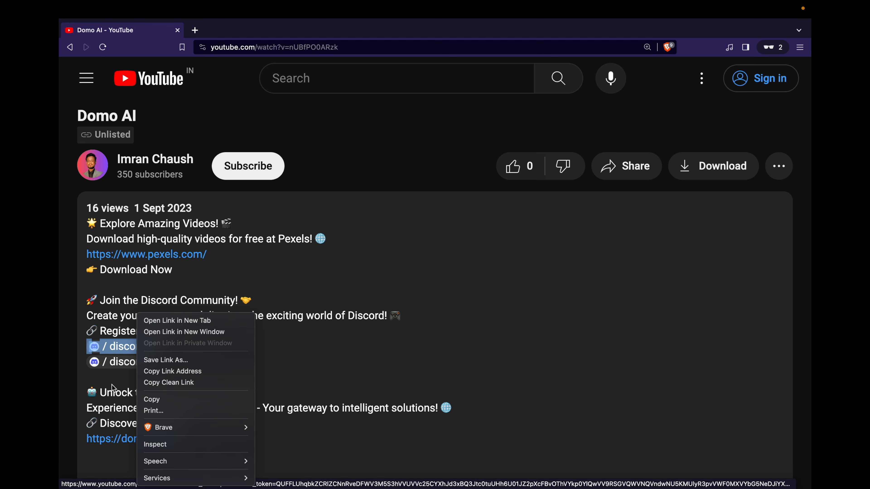
click(177, 320)
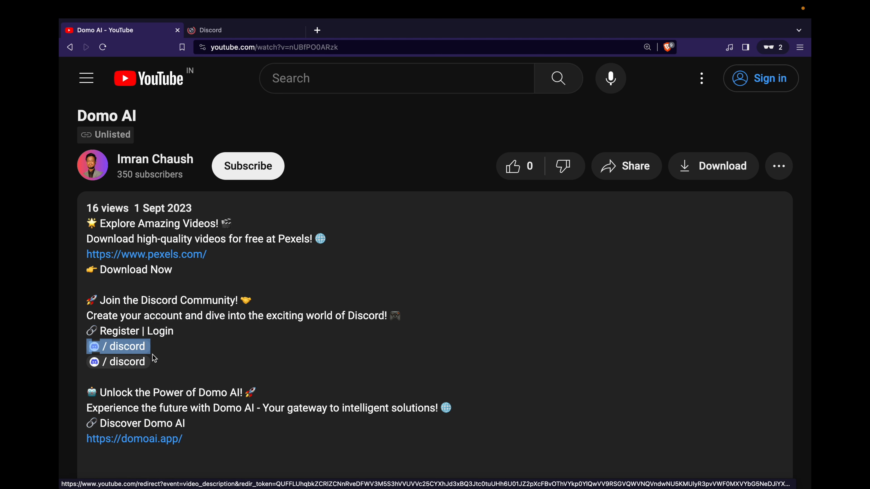
right_click(127, 361)
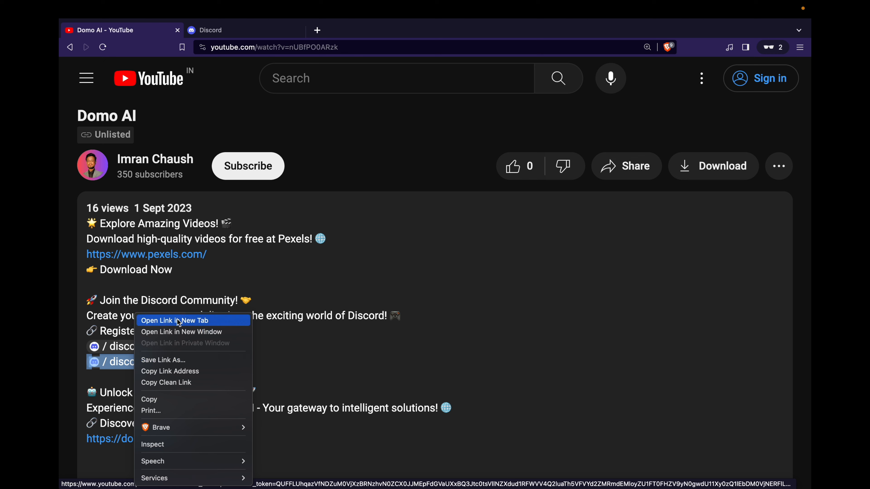
click(175, 320)
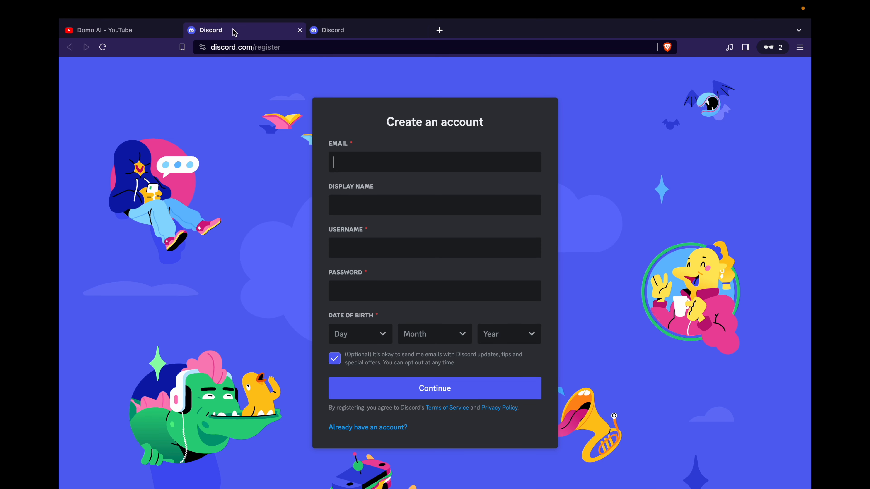
Open the domoai.app website link in a new tab
click(102, 30)
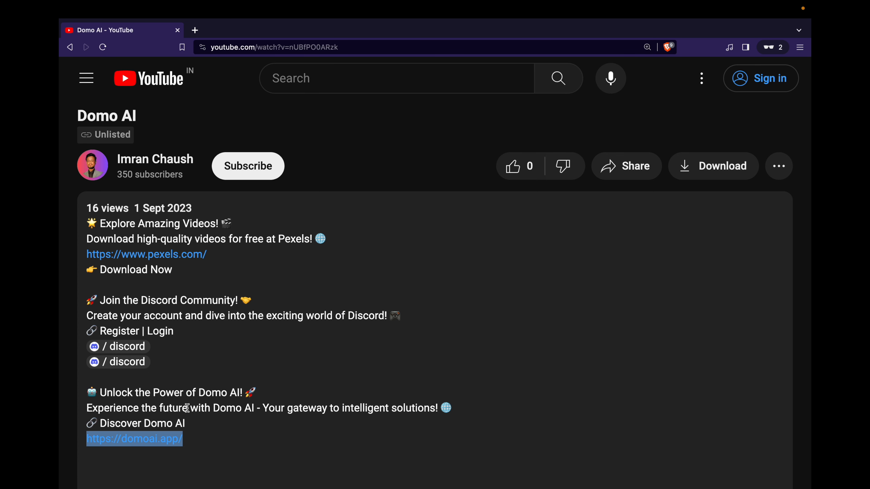
right_click(135, 438)
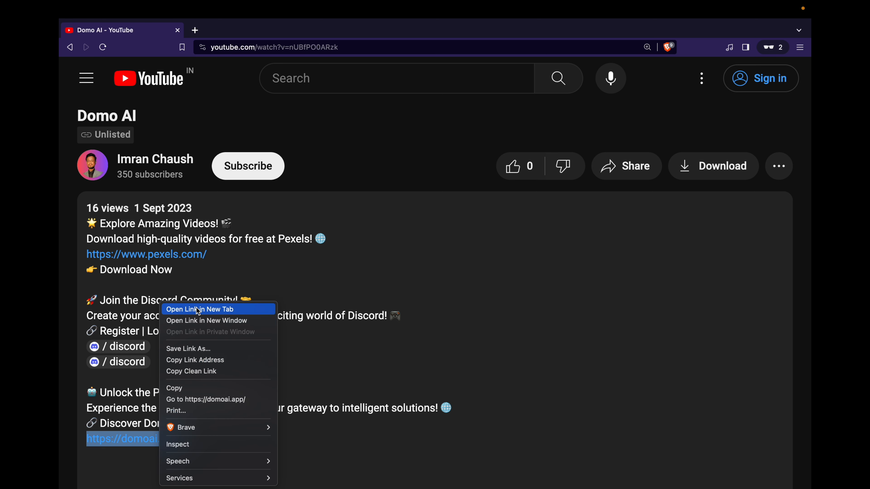
click(200, 309)
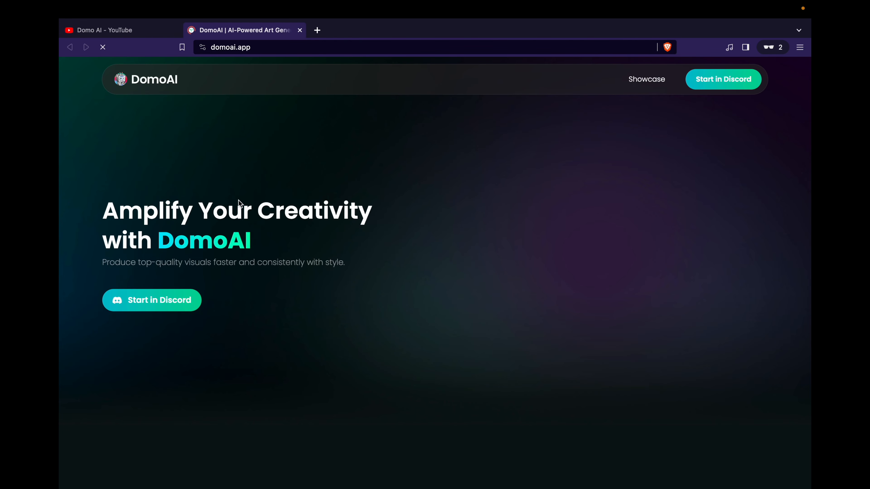
Start in Discord from the DomoAI homepage and accept the DomoAI server invite
click(151, 300)
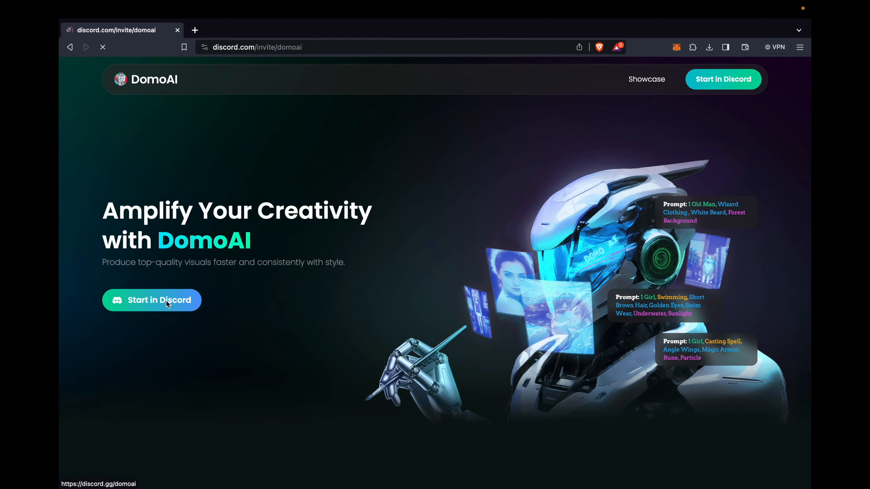
click(152, 300)
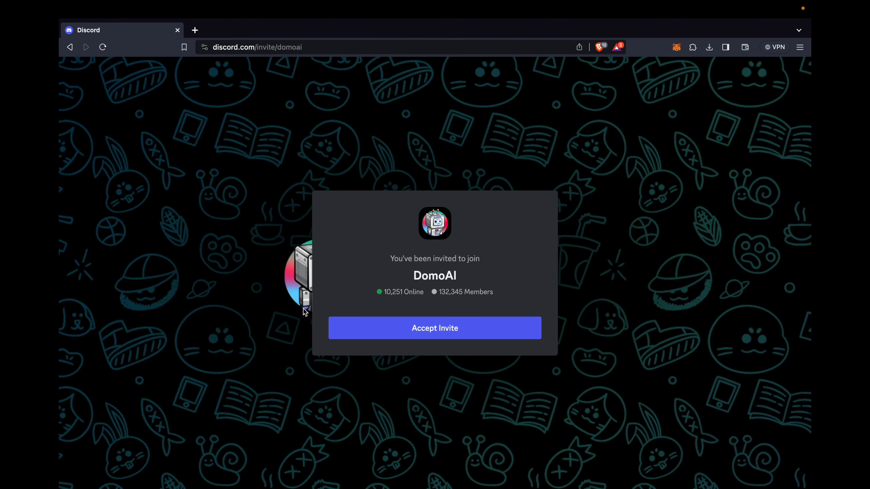
click(434, 328)
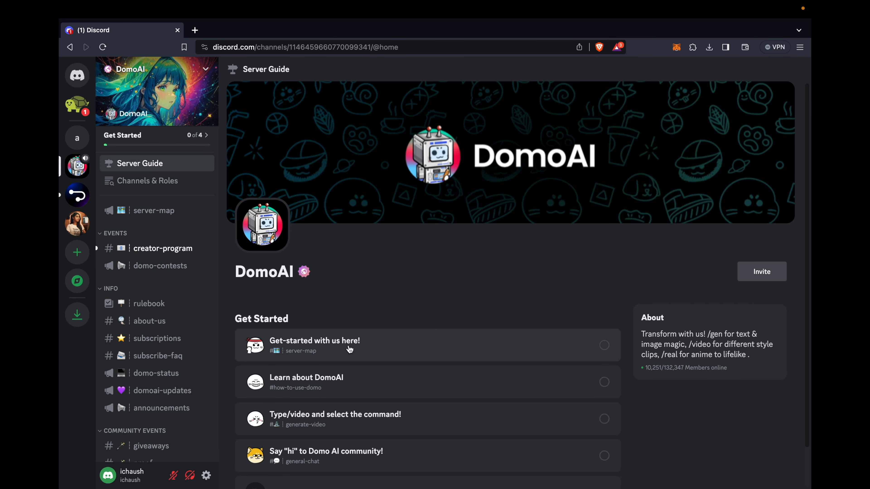
Enter the generate-video-4 channel under the USE DOMO section
scroll(down, 3)
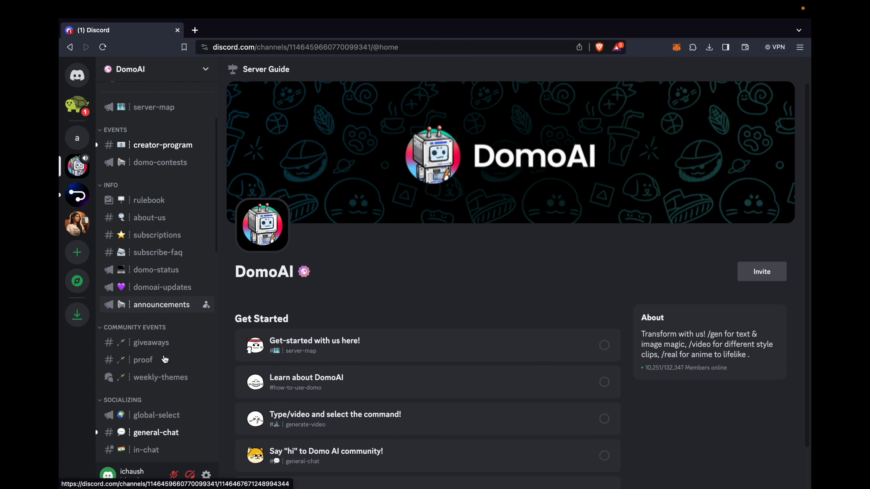
scroll(down, 3)
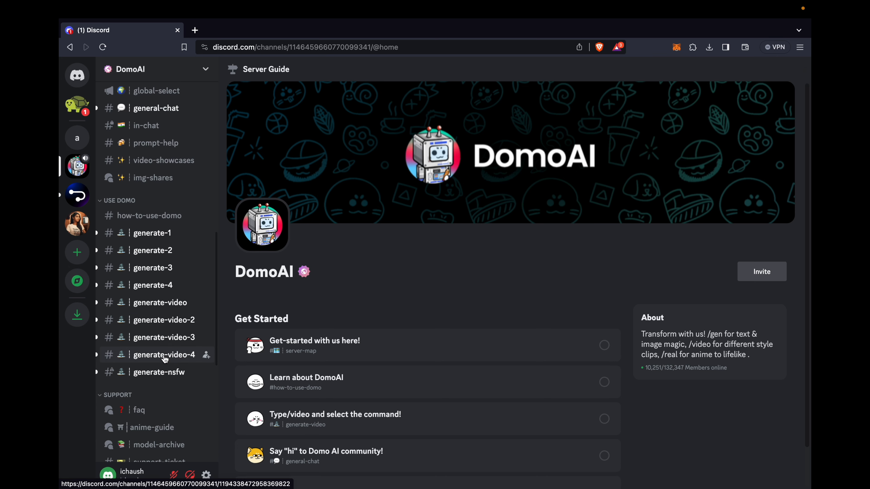
scroll(down, 3)
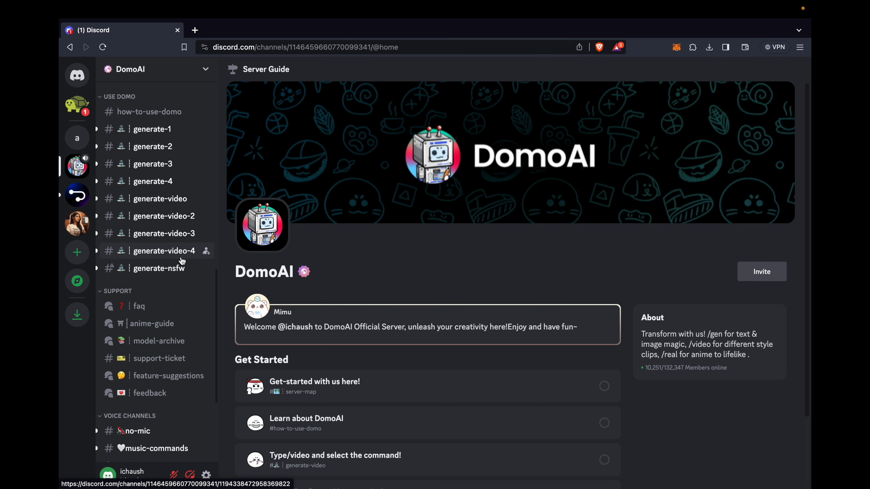
click(164, 251)
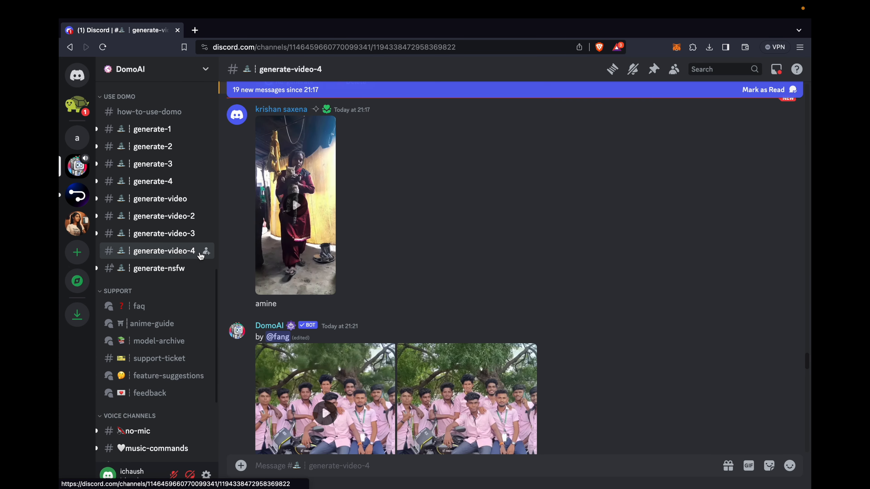
scroll(down, 3)
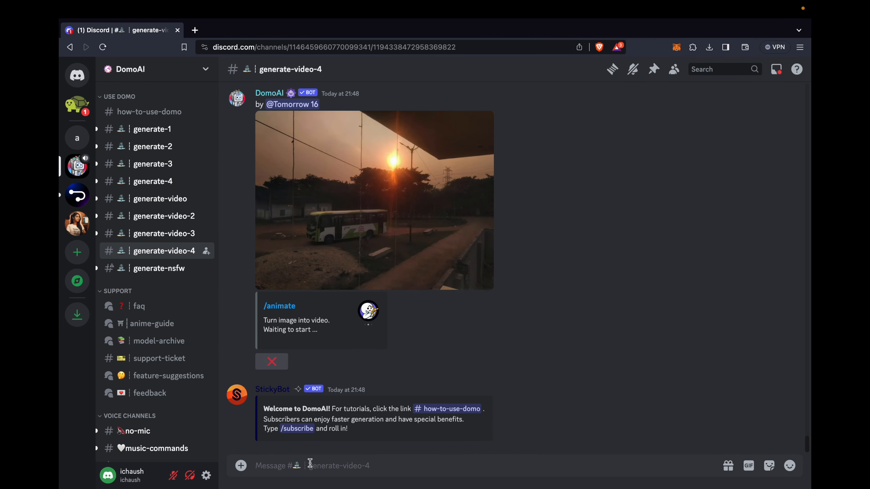
Send a /video command with videotest2.mp4 and the prompt 'video to video'
text(/video)
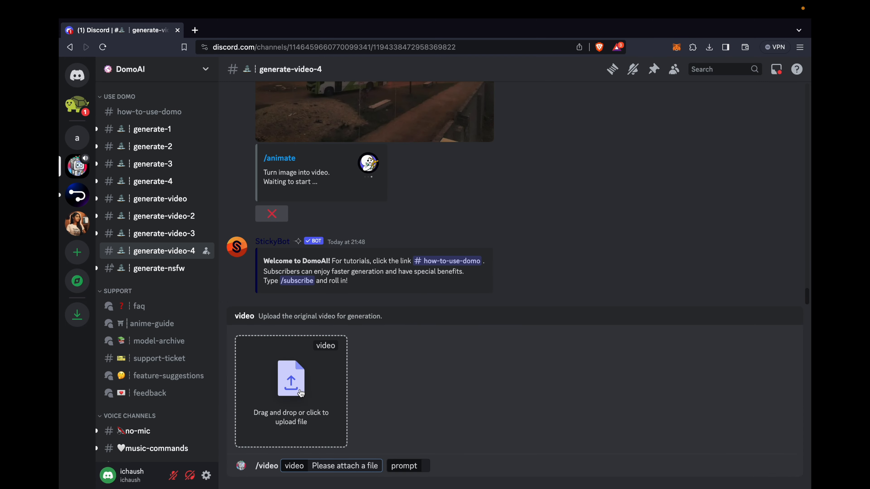
click(291, 379)
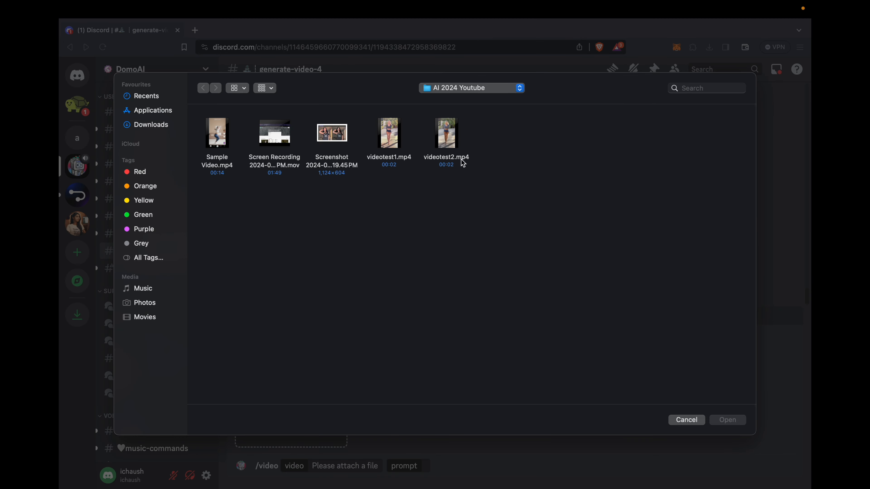
click(687, 420)
text(video to video)
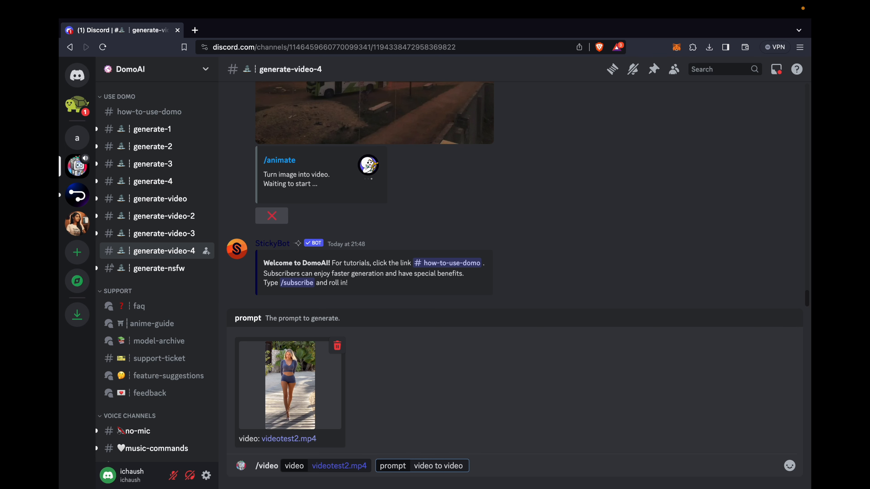
key(Return)
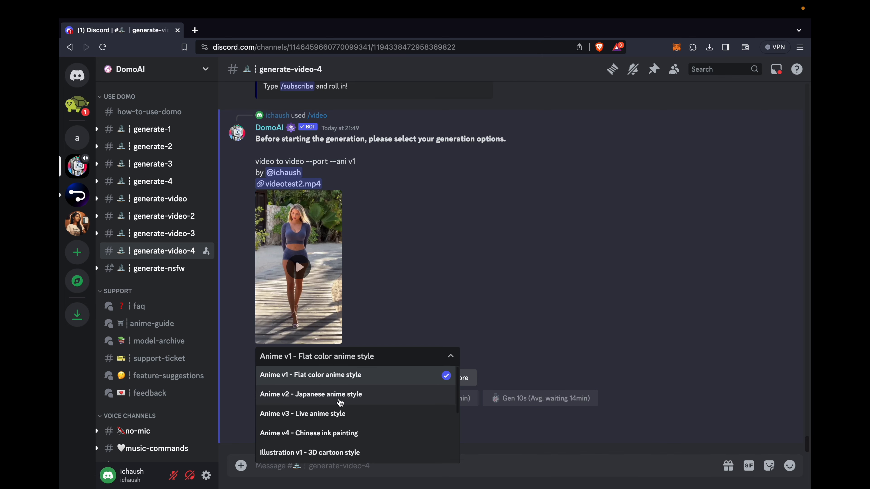
Keep 'Anime v1 - Flat color anime style', choose Gen 3s and start generation
scroll(down, 3)
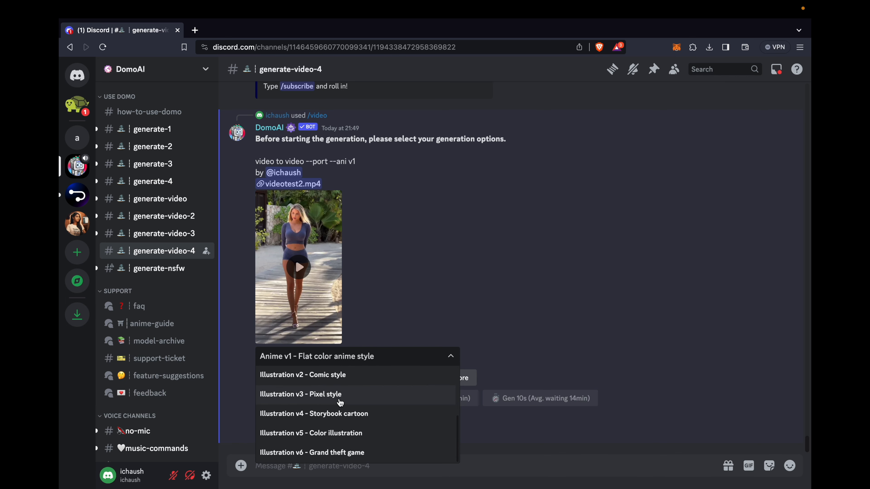
scroll(up, 3)
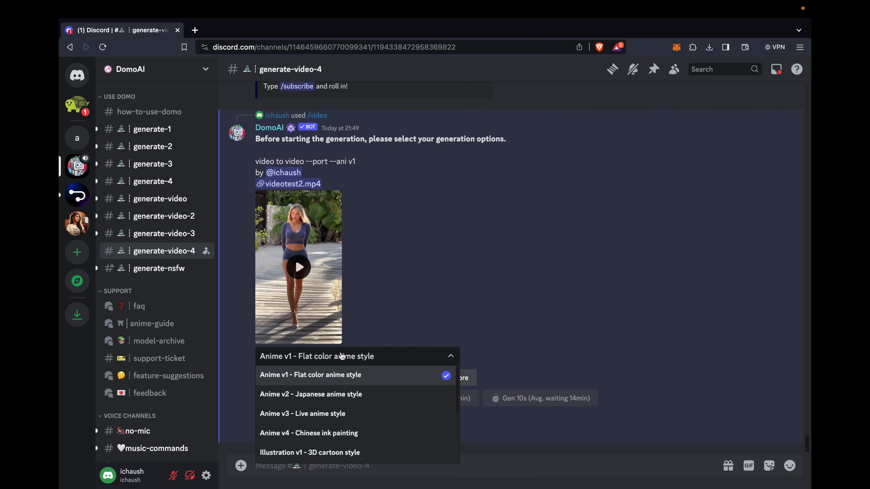
click(311, 375)
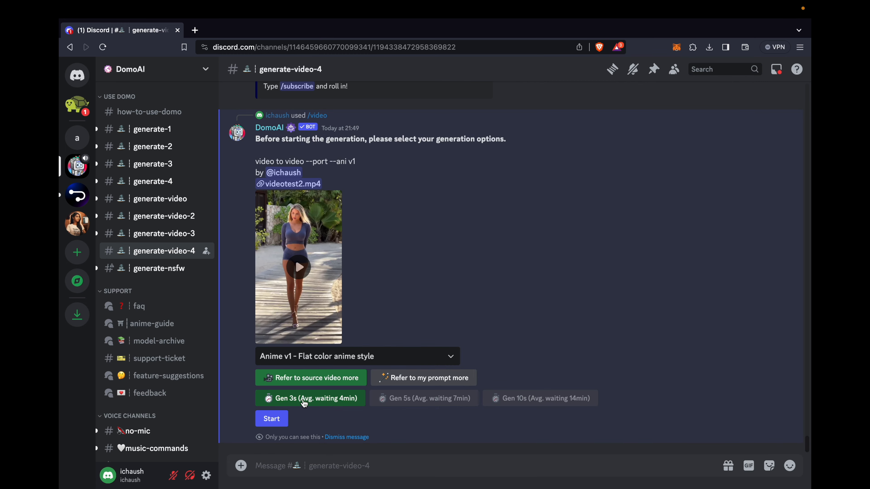
click(271, 419)
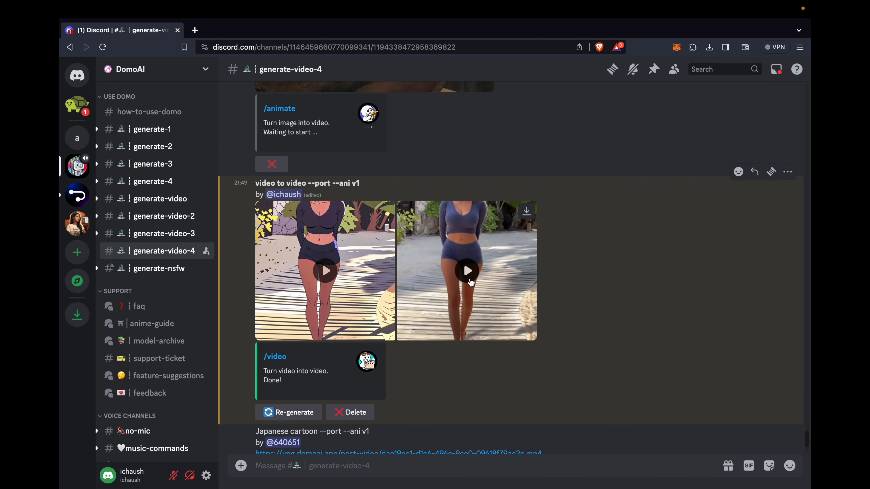
mouse_move(526, 213)
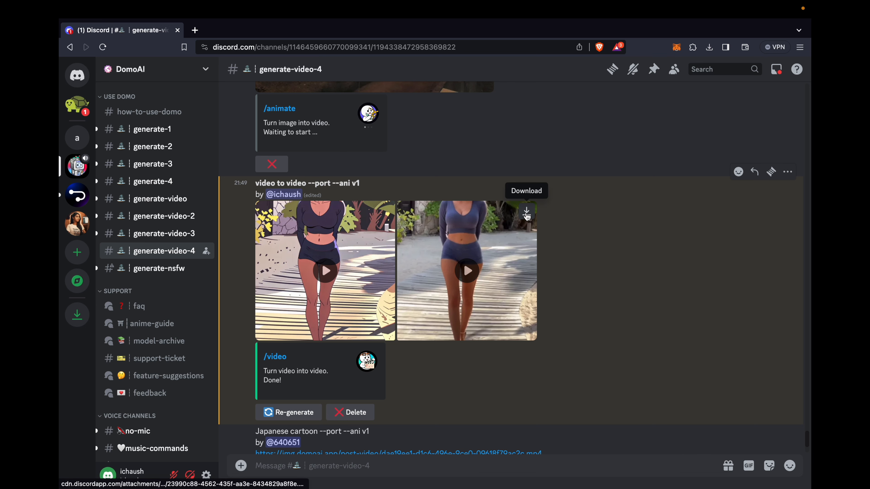
Download the anime clip into a new Result folder in Downloads
click(526, 213)
text(Res)
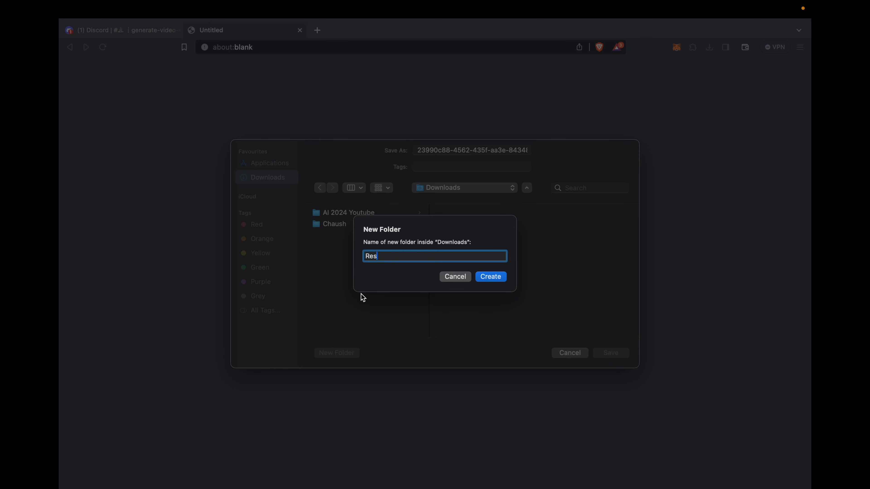
click(490, 276)
text(Result)
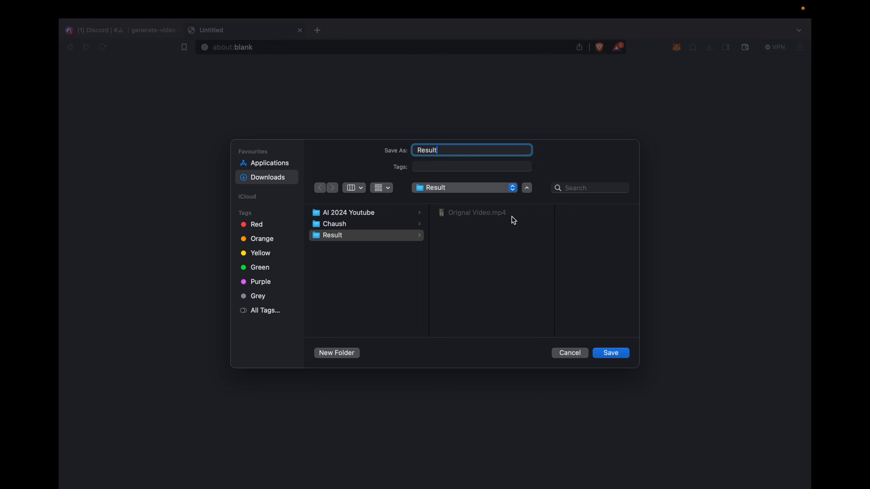
click(610, 353)
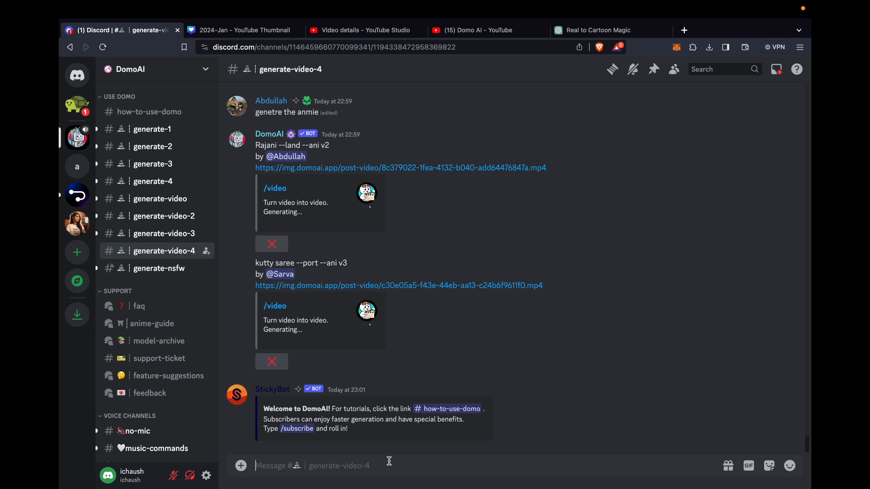
Send /gen with prompt 'cat on car' and view the four generated cat images
text(/gen prompt)
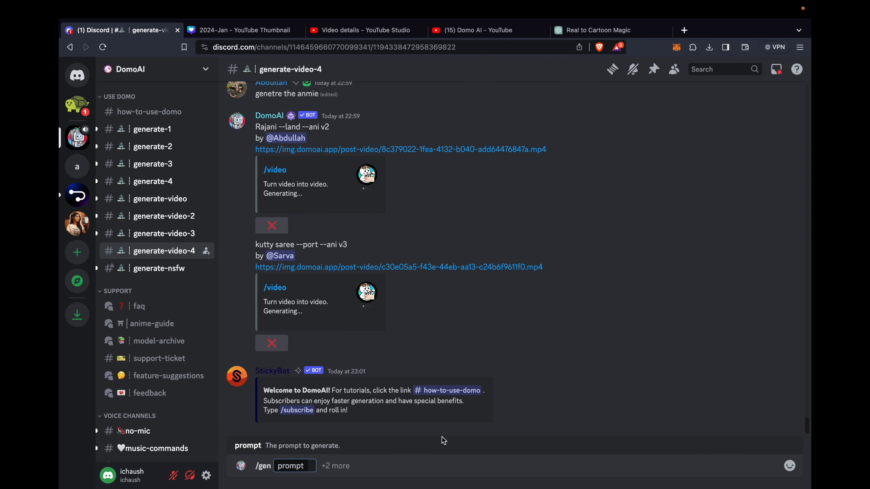
text(ca)
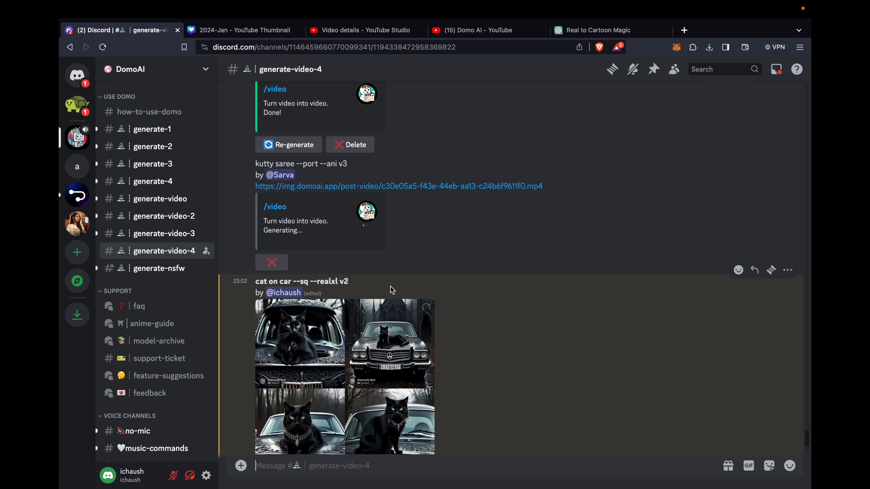
scroll(down, 3)
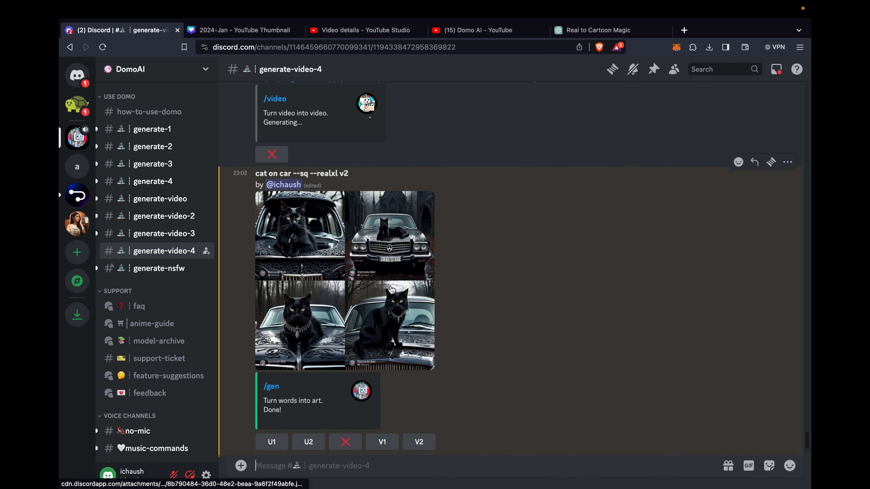
mouse_move(300, 228)
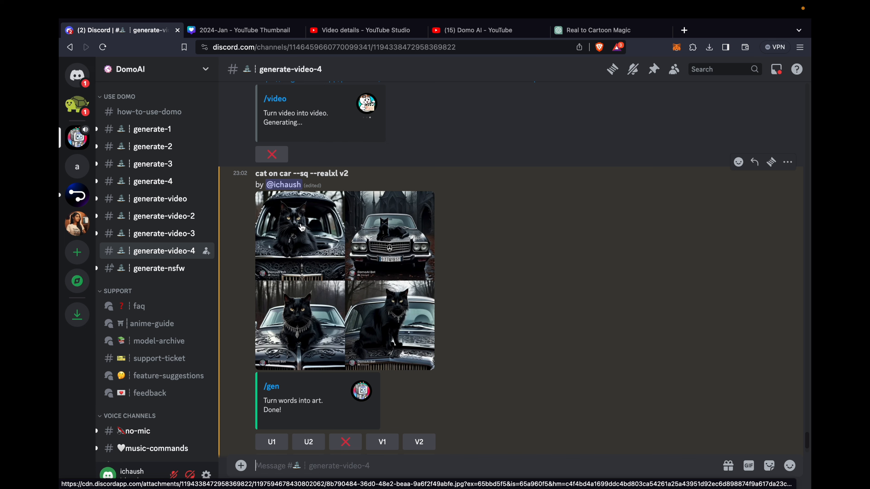
mouse_move(304, 229)
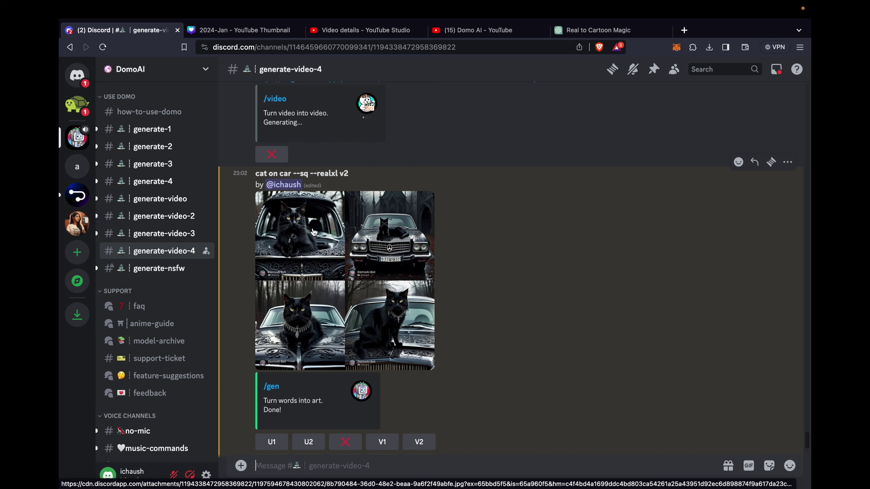
mouse_move(388, 244)
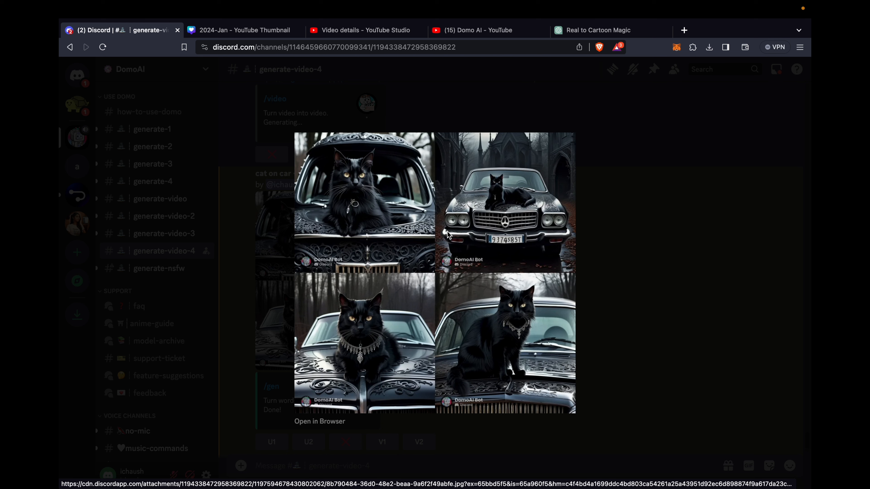
mouse_move(526, 297)
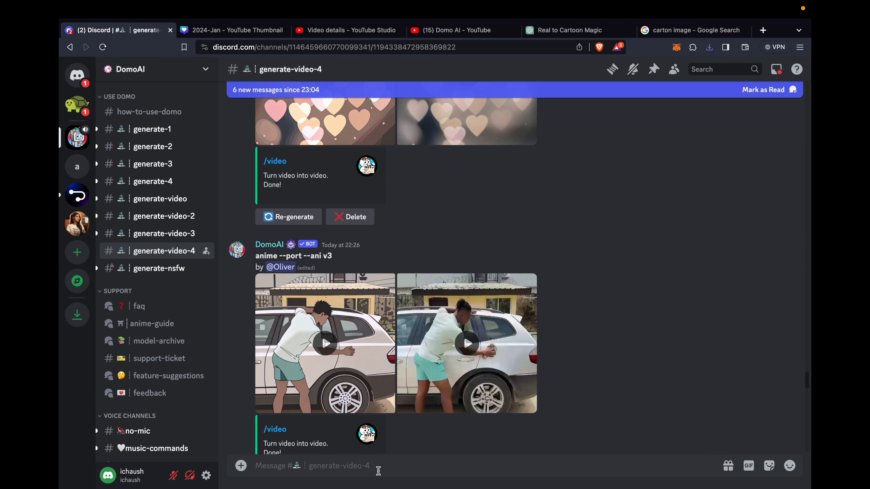
Choose the /real command and attach images test cartoon.jpeg from Downloads
text(/r)
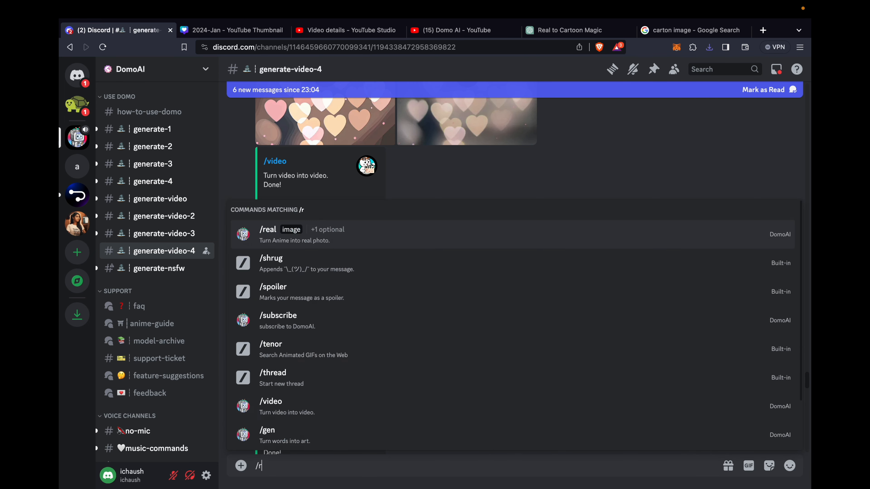
text(eal)
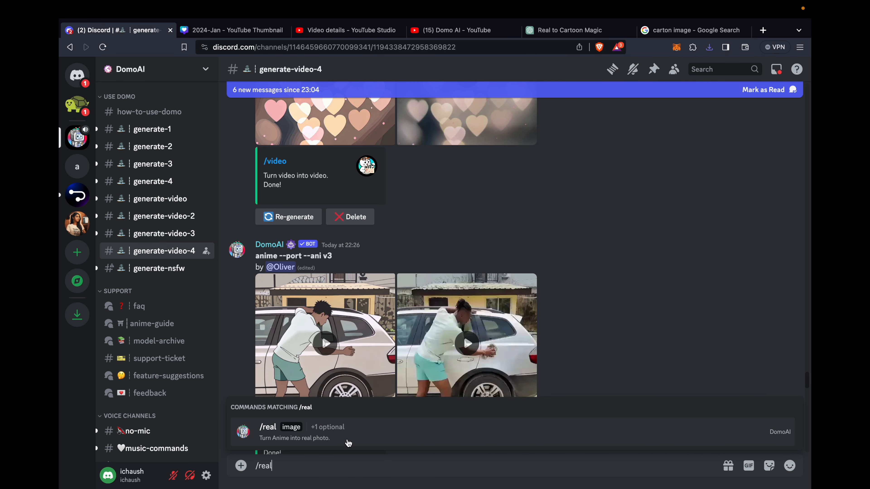
click(294, 433)
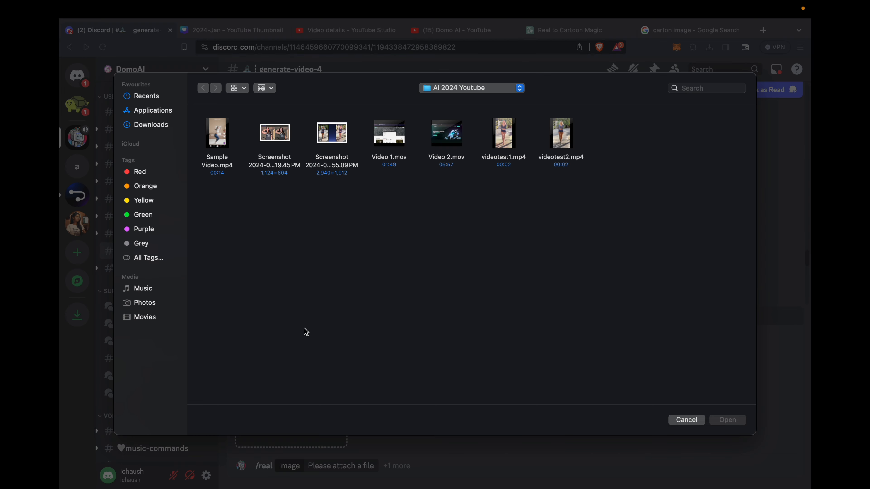
mouse_move(174, 129)
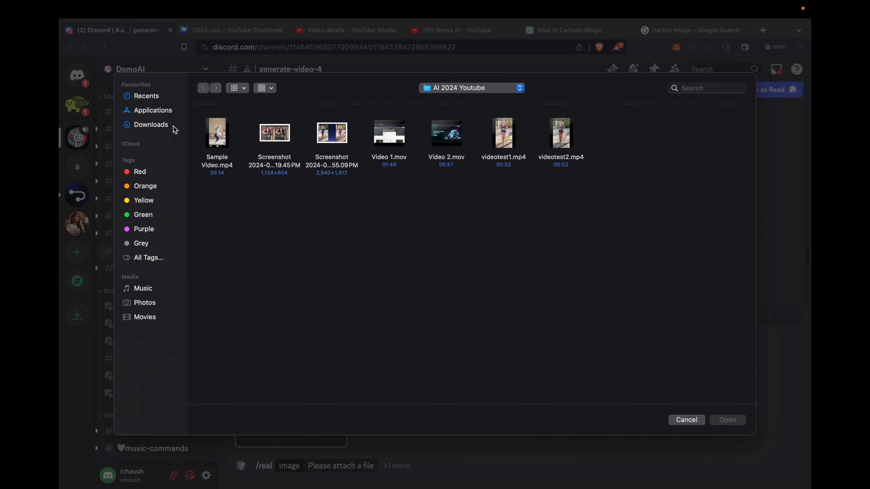
click(203, 88)
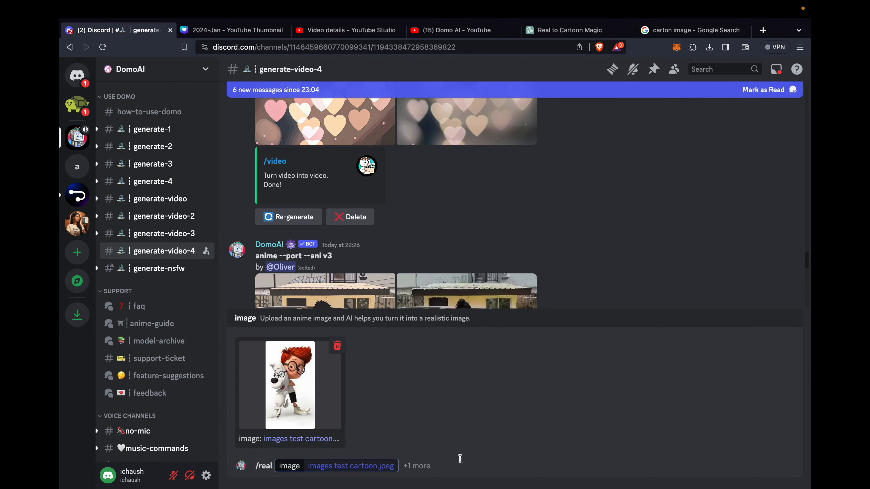
mouse_move(419, 463)
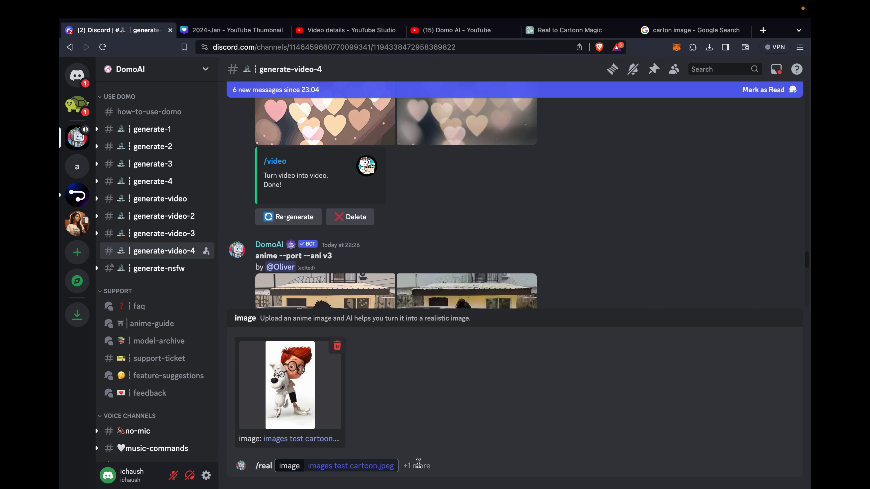